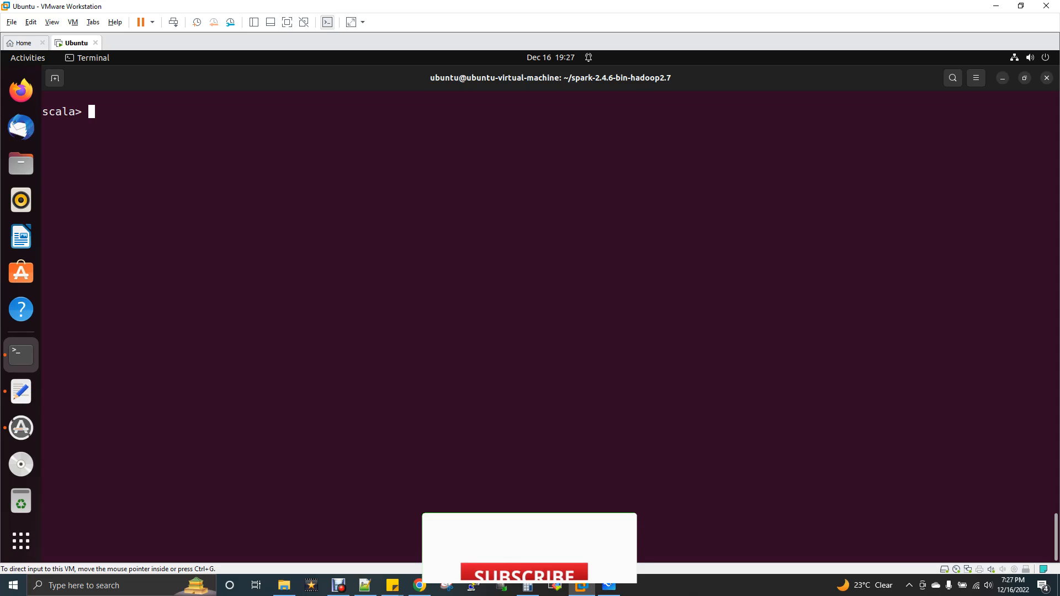
Step: Focus the Spark shell prompt to import Window and spark.implicits._
click(515, 539)
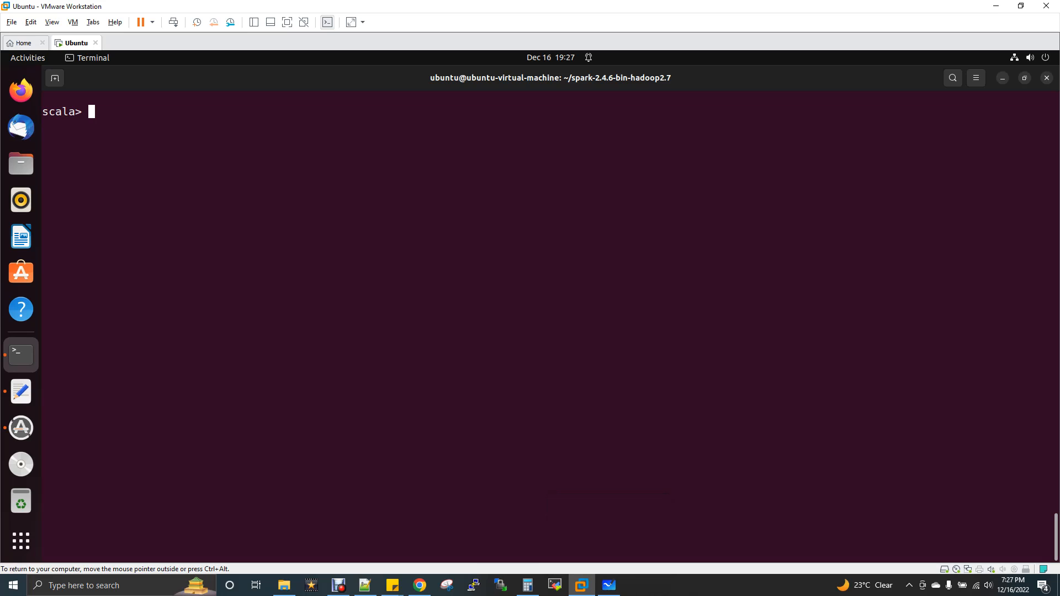
mouse_move(20, 391)
text(import org.apache.spark.sql.expressions.Window)
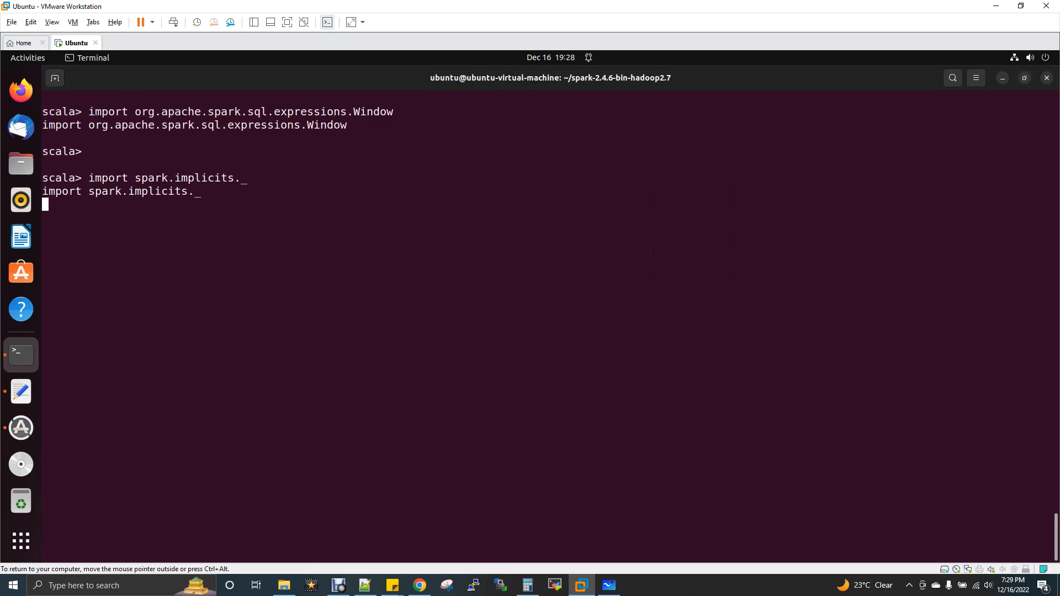
Step: Define columns as Seq("Name","Role","Salary") at the scala prompt
text(val columns = Seq("Name","Role","Salary"))
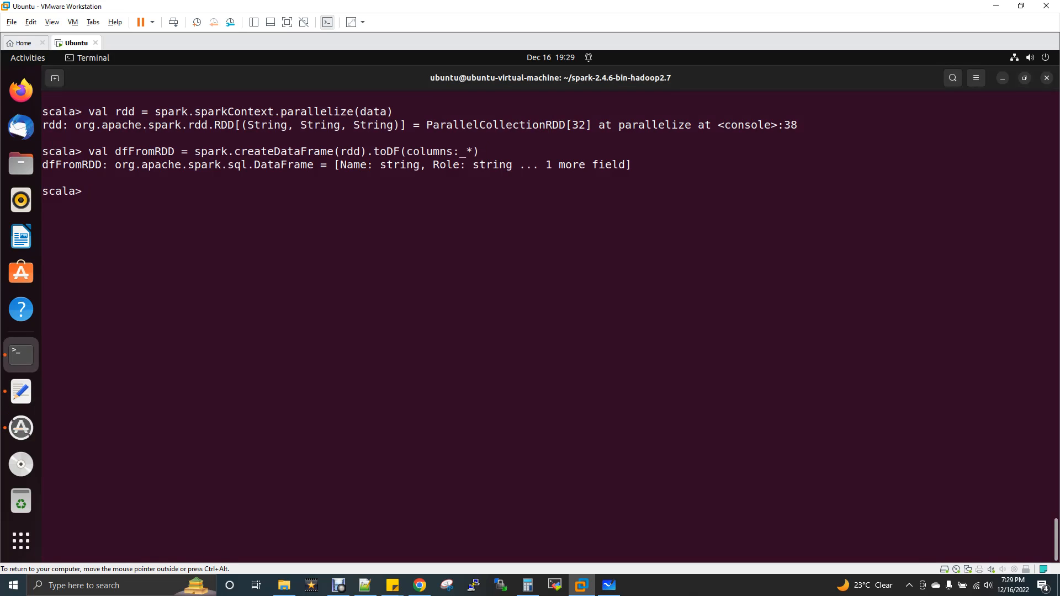
Step: Copy the dfFromRDD name and begin typing dfFromRDD.show
double_click(143, 151)
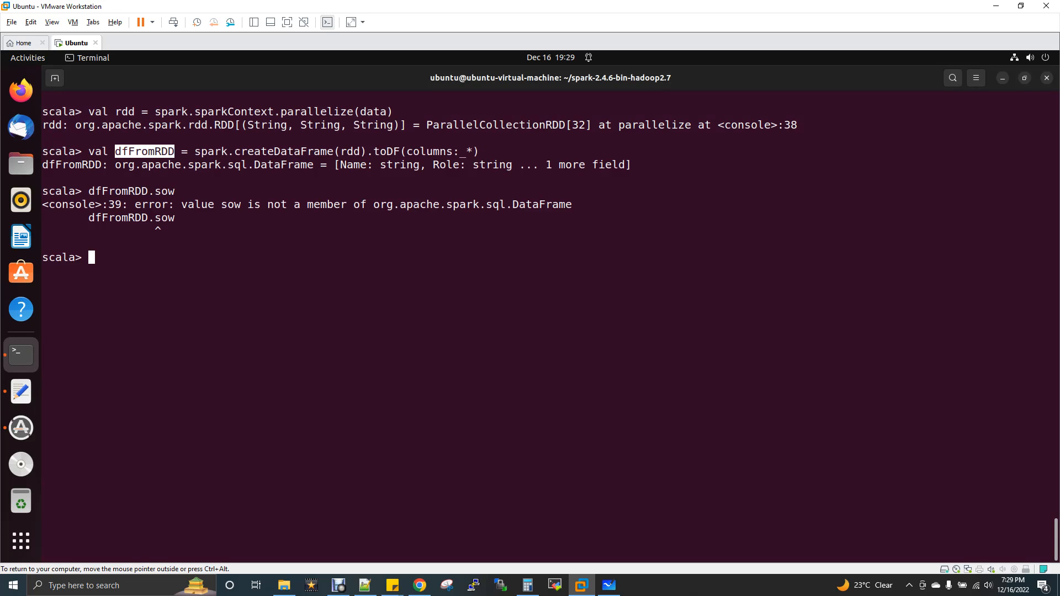
text(dfFromRDD.s)
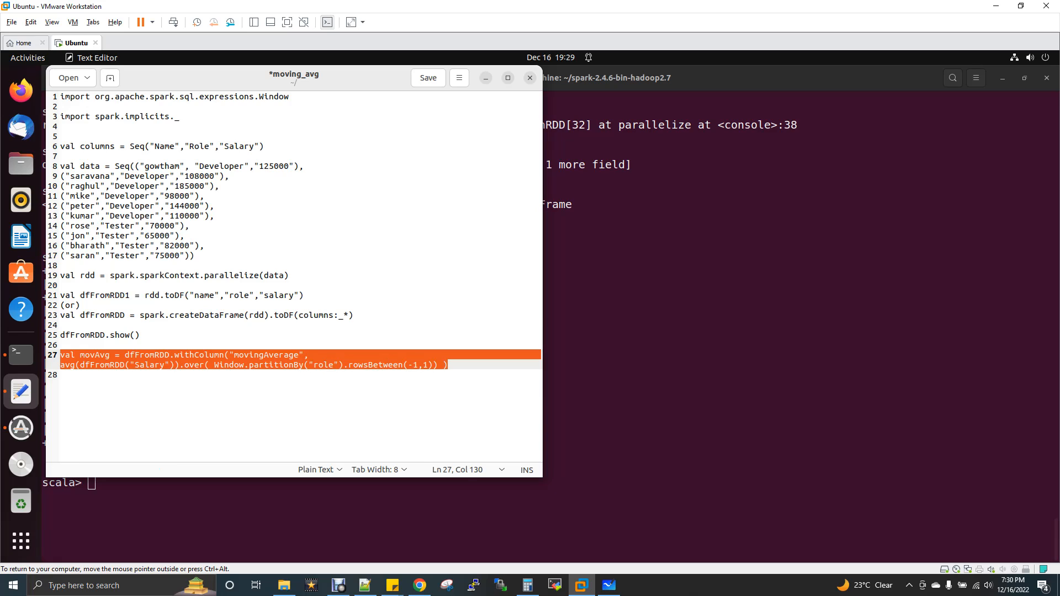
Step: Select the val movAvg = dfFromRDD.withColumn(...) line in the moving_avg script
double_click(102, 315)
text(m)
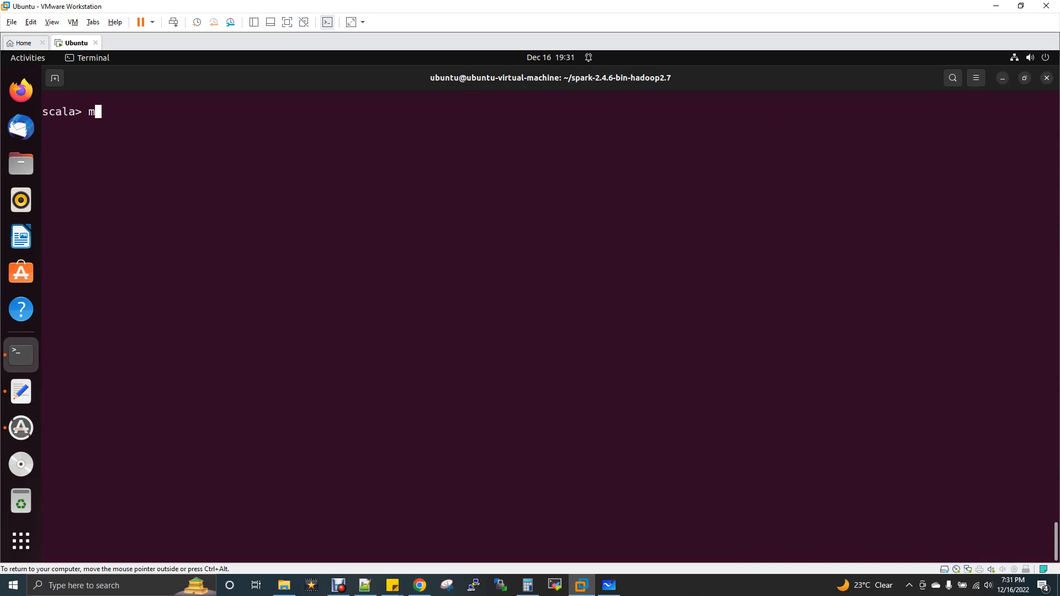
Step: Run movAvg.show to print the table with its movingAverage column
text(ovA)
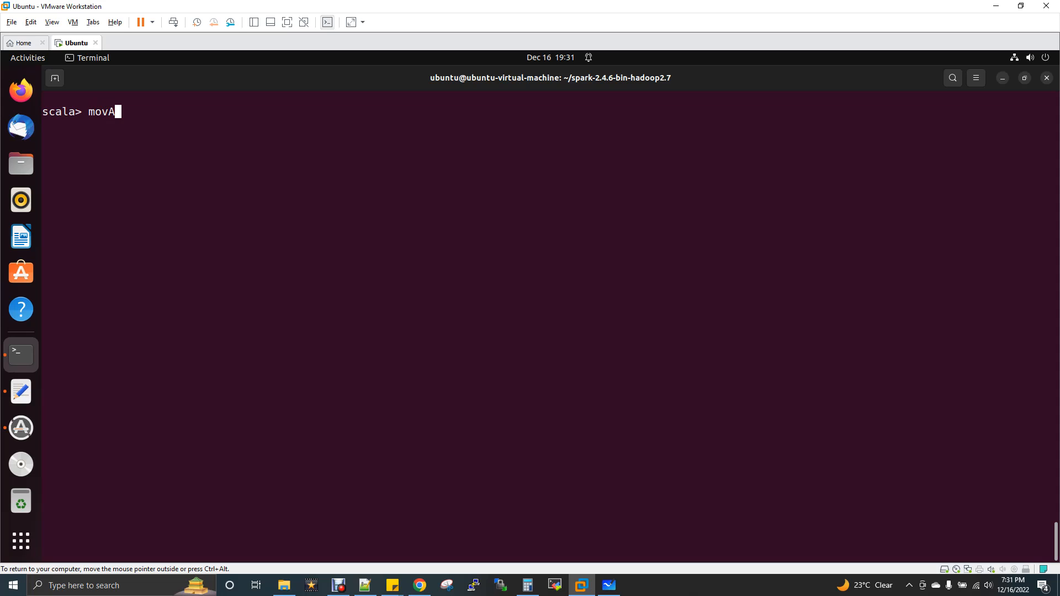
text(vg.)
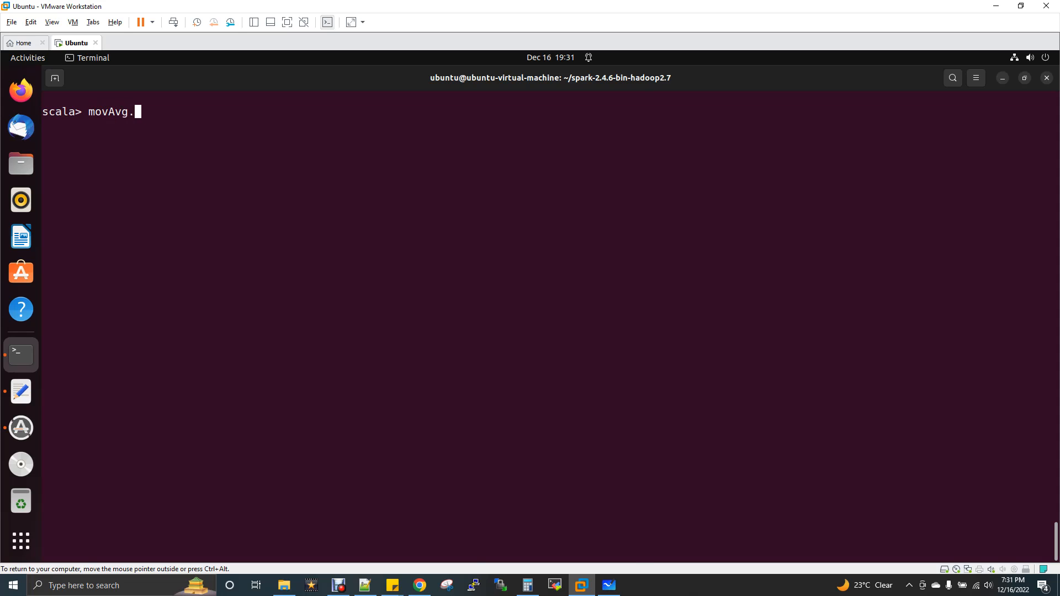
text(show)
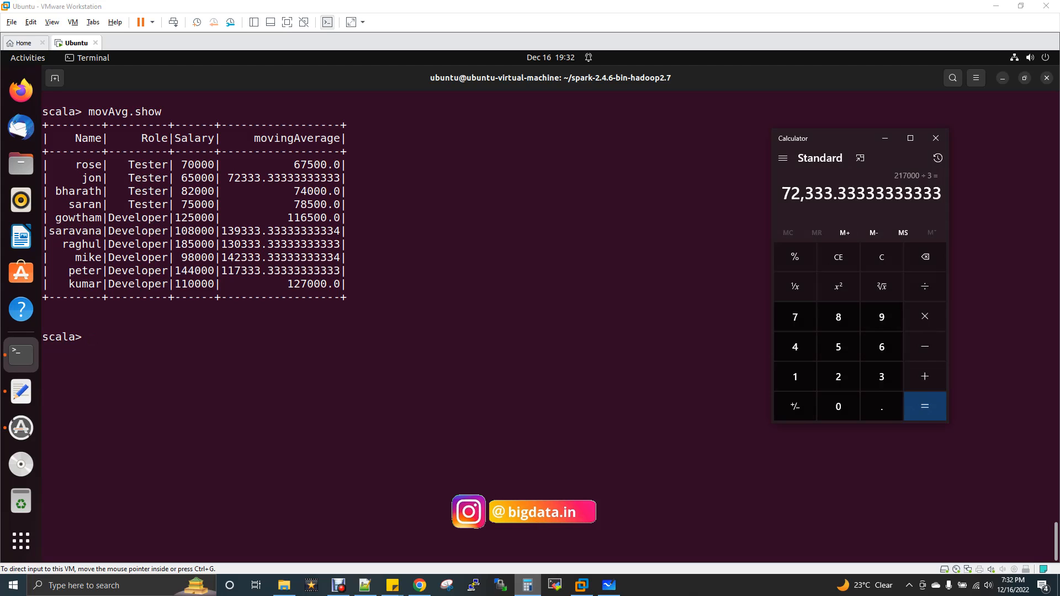
Step: Compute (70000 + 65000 + 82000) ÷ 3 = 72,333.33 in Calculator
click(881, 257)
text(70000 +)
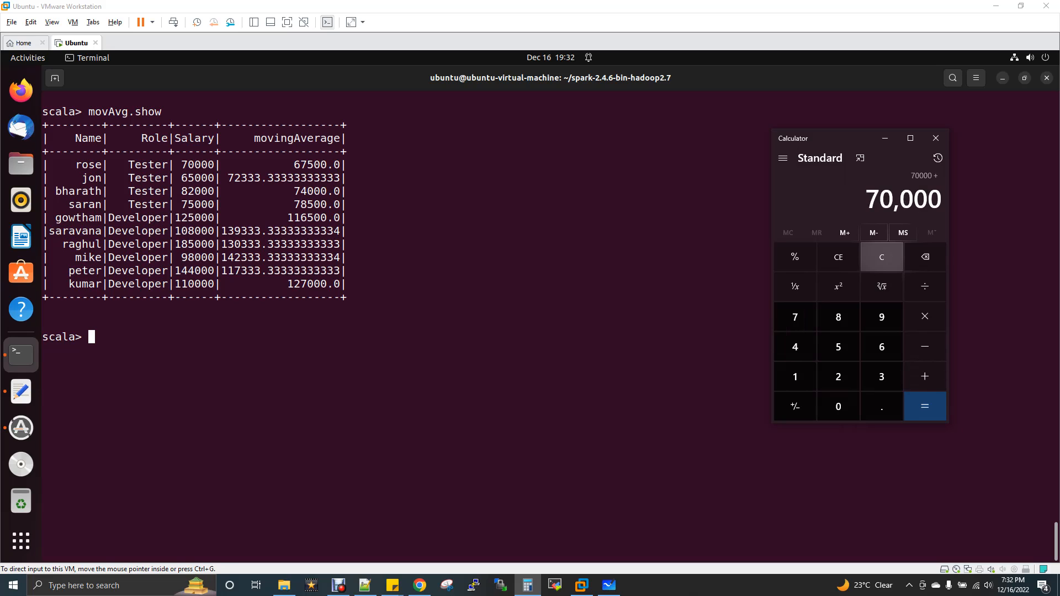
click(837, 347)
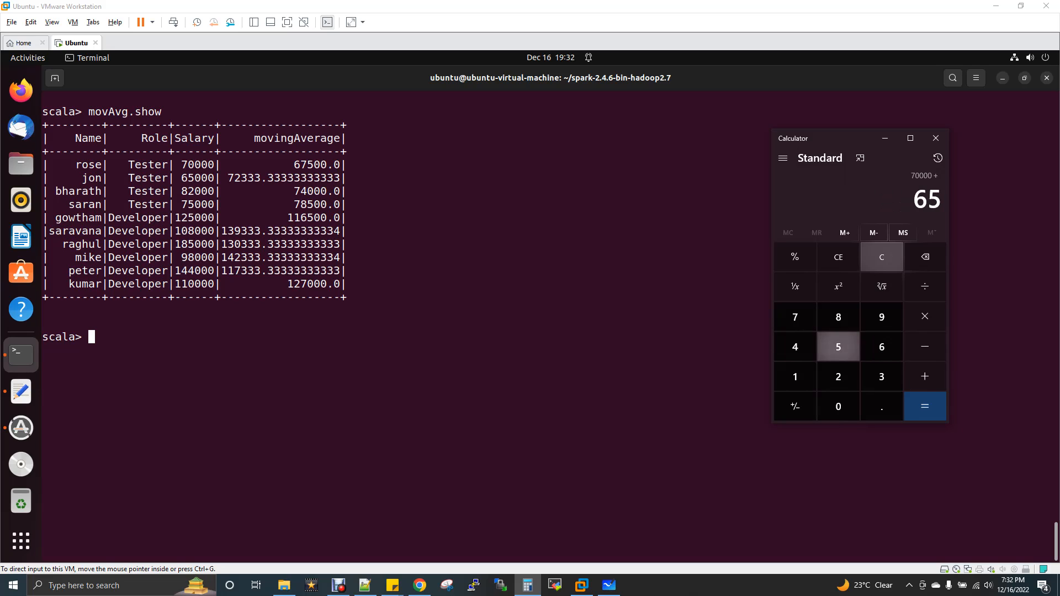
click(924, 376)
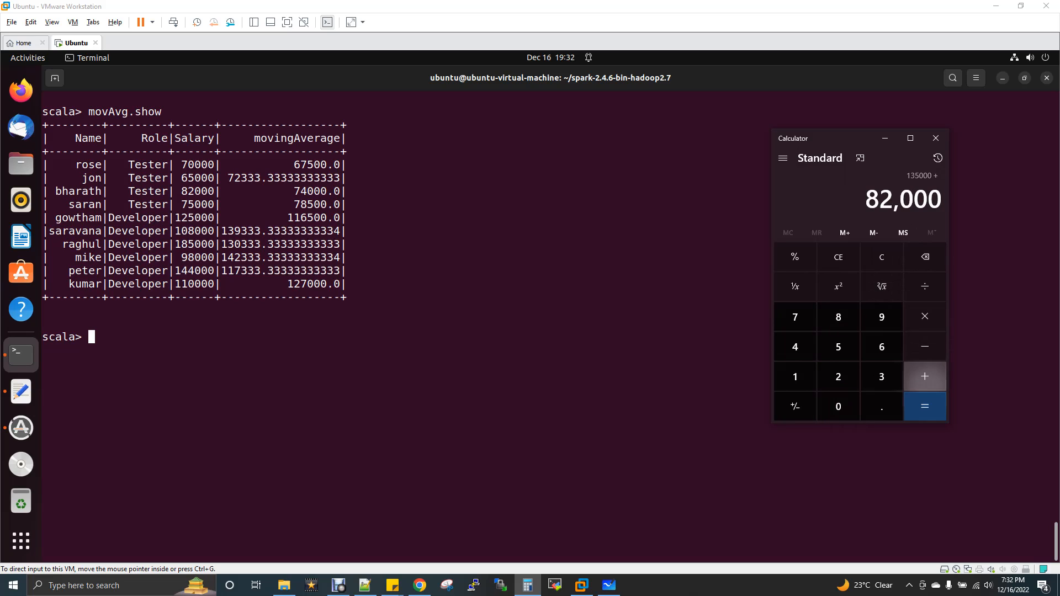
click(924, 406)
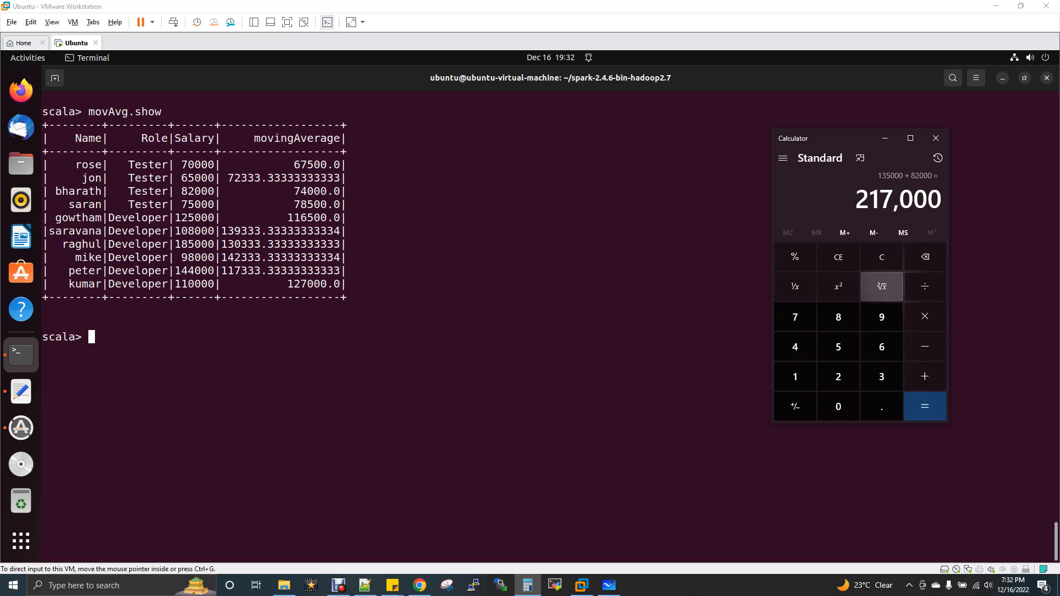
click(881, 256)
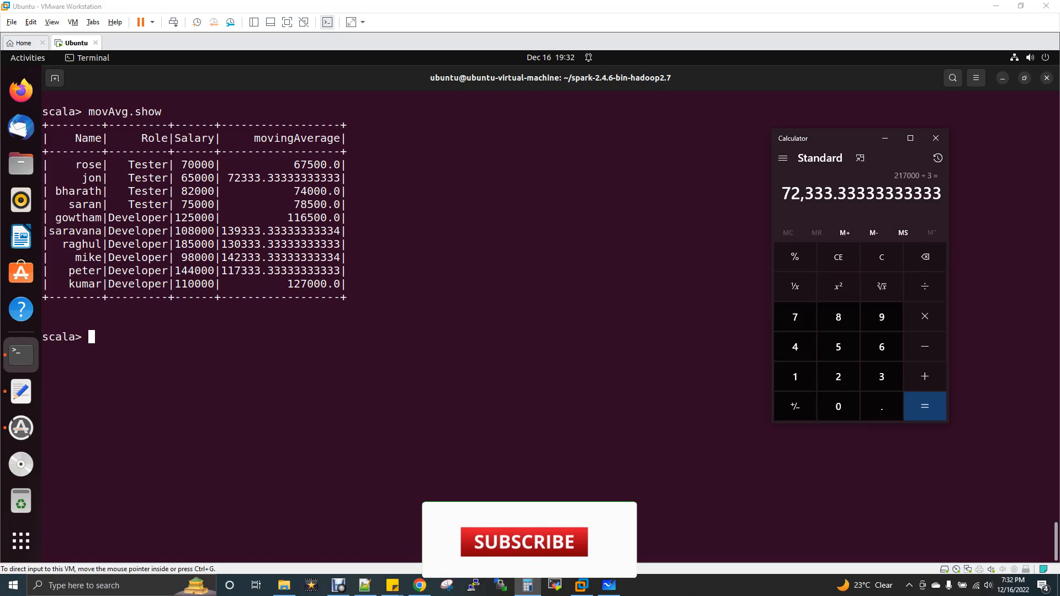
click(524, 542)
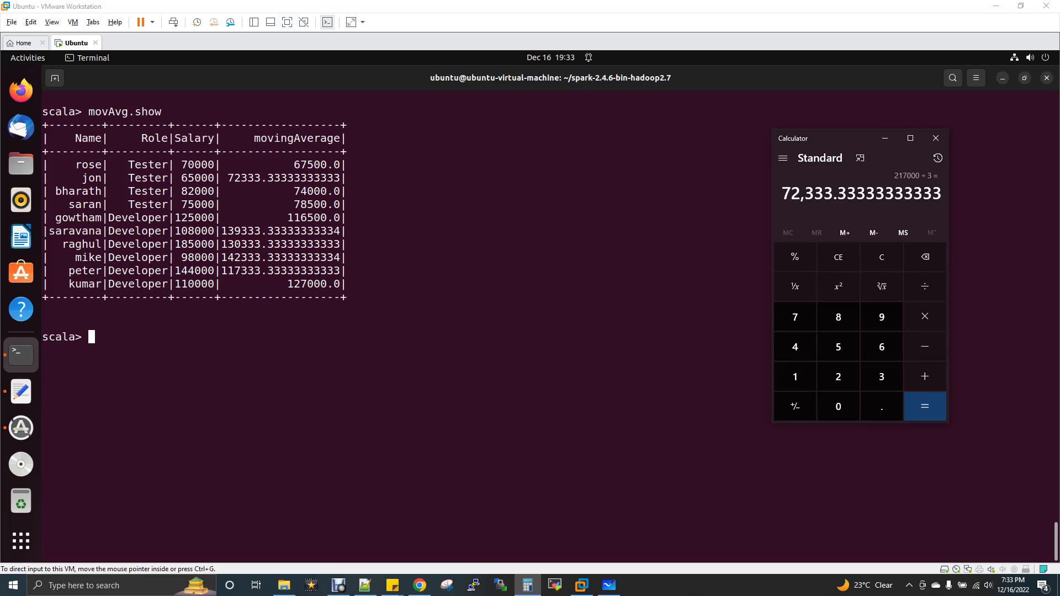
Step: Close Calculator and return focus to the Spark shell showing the movAvg table
click(881, 256)
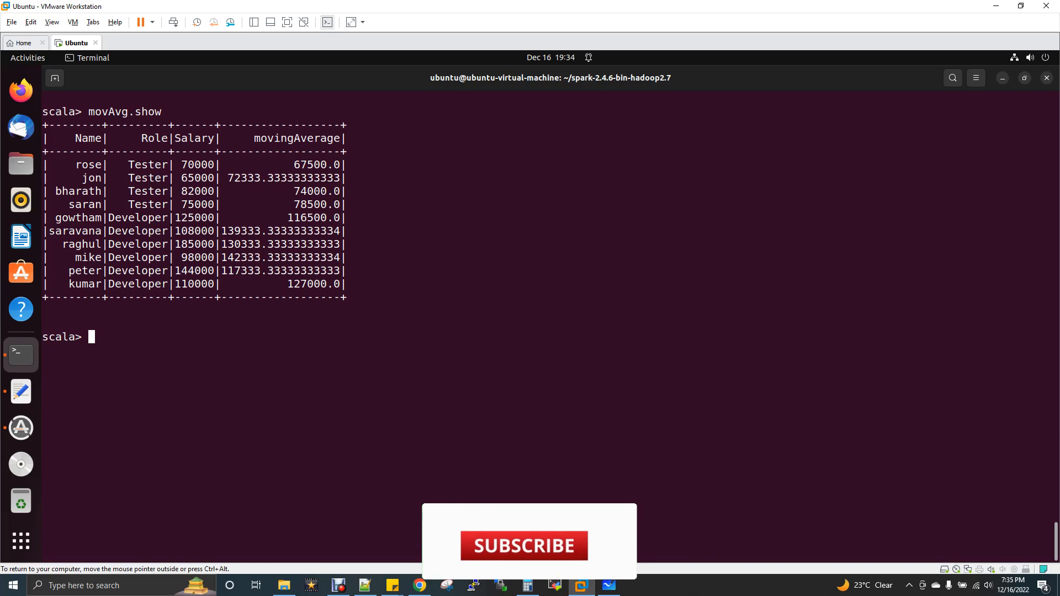
click(523, 545)
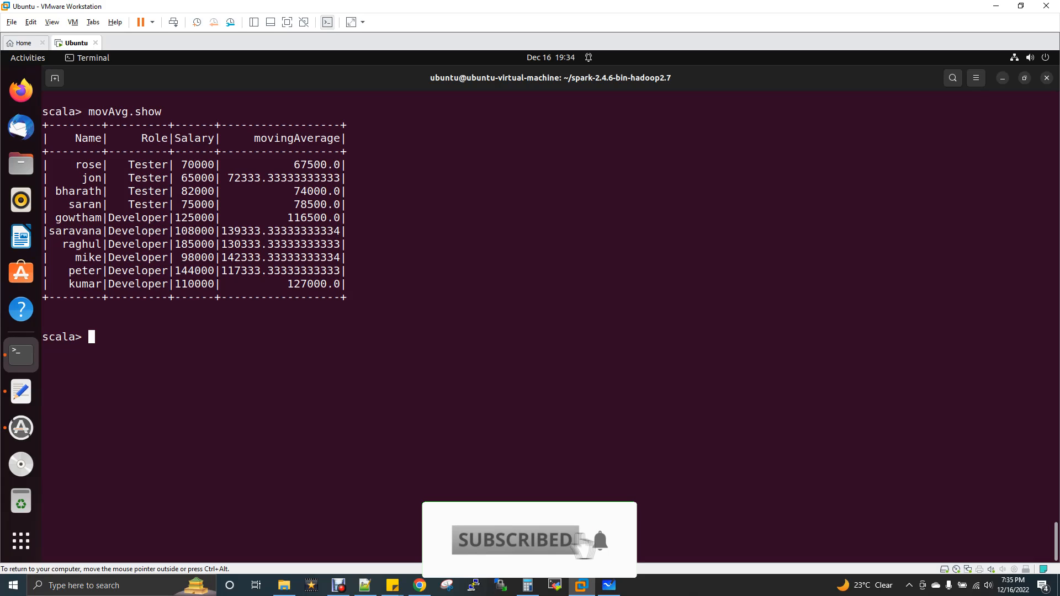